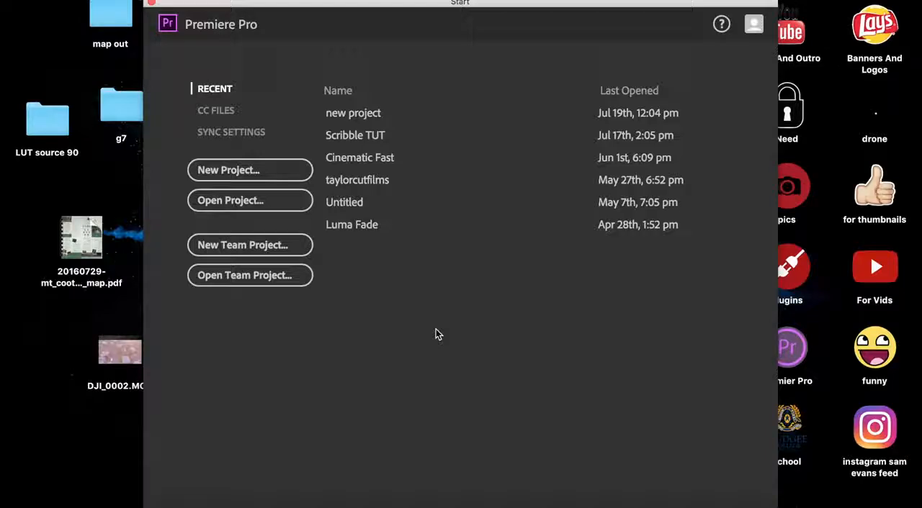
mouse_move(287, 187)
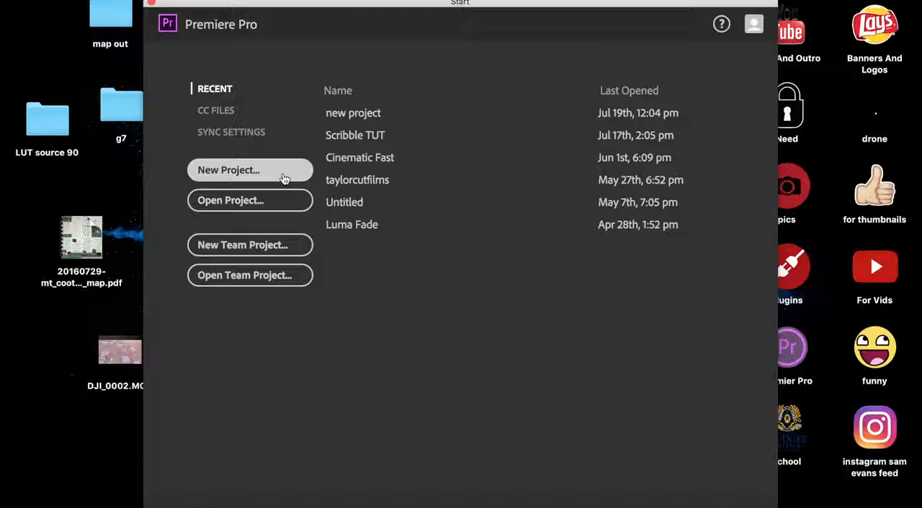
Step: Start a new project from the Start screen's New Project button
click(250, 170)
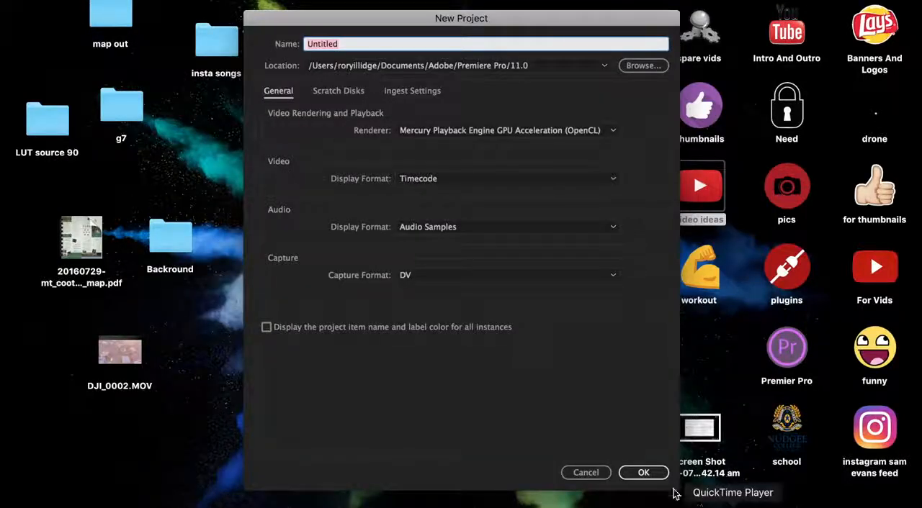
Step: Name the project Untitled2 and create it with default settings
click(643, 473)
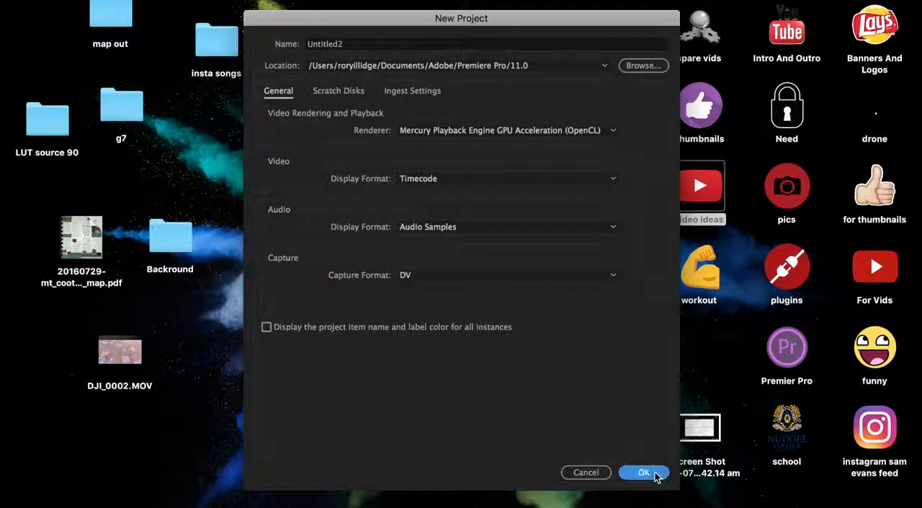
click(643, 473)
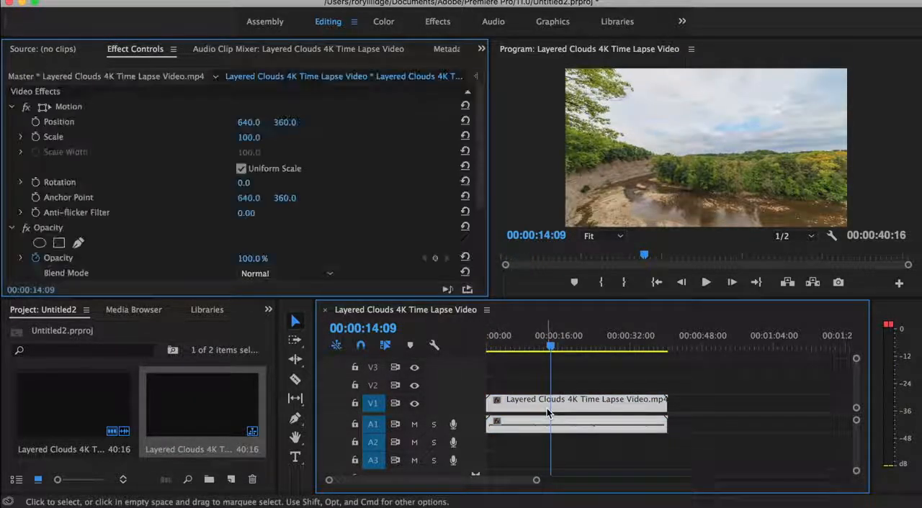
Step: Set the Layered Clouds clip's speed to 500% via Speed/Duration, shortening it to ~8 seconds
right_click(550, 413)
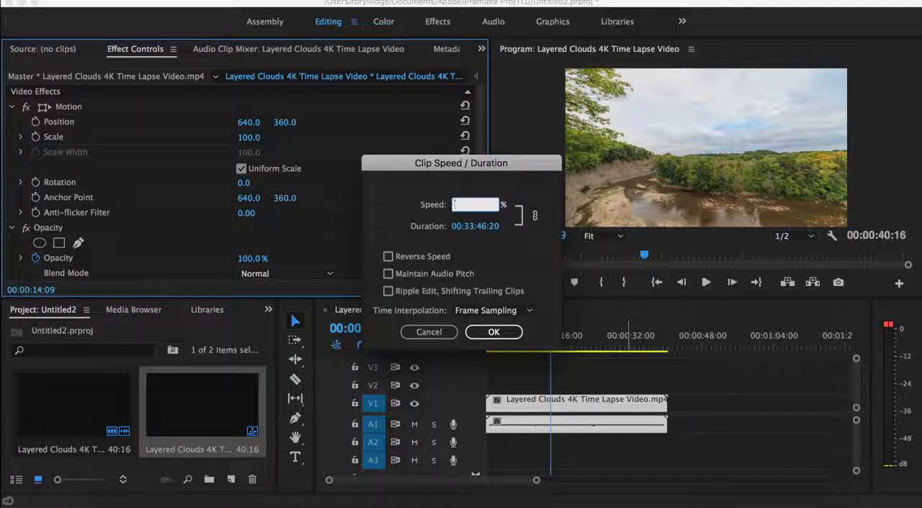
text(30)
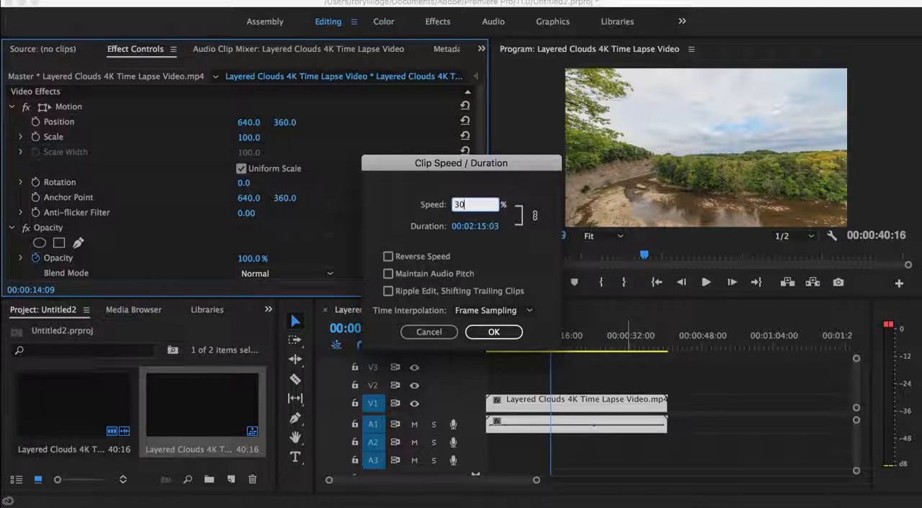
text(5000)
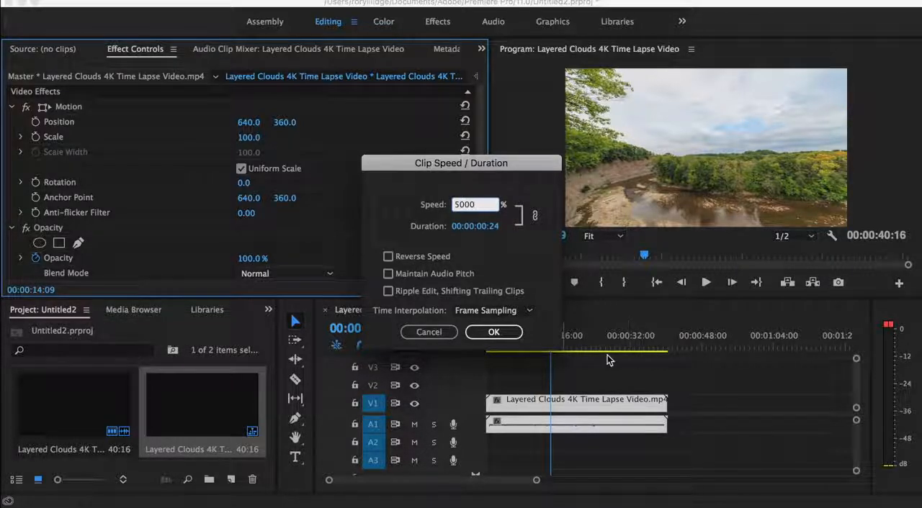
click(493, 332)
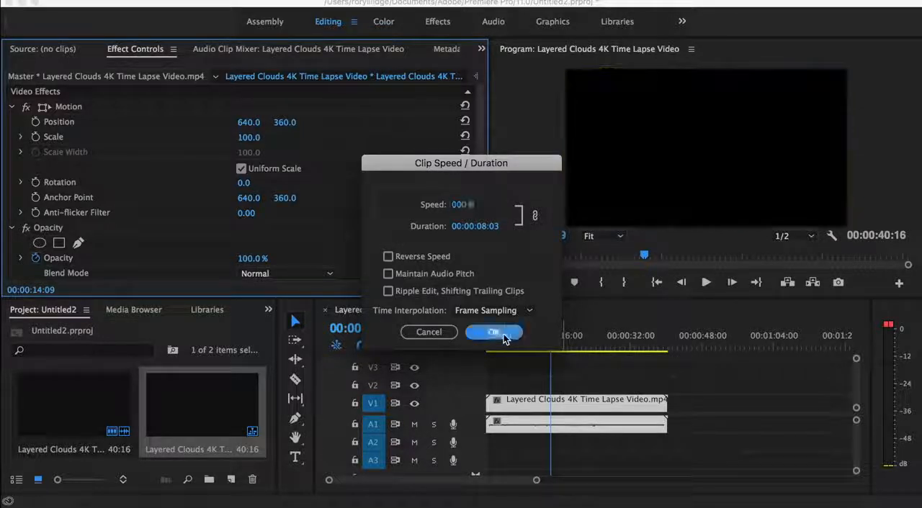
click(494, 332)
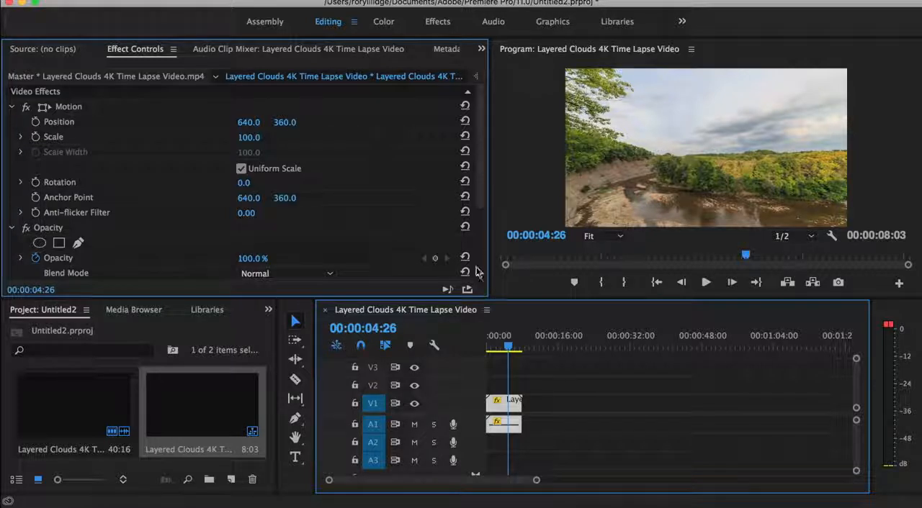
Step: Open the shortened clip's context menu on the timeline
right_click(502, 404)
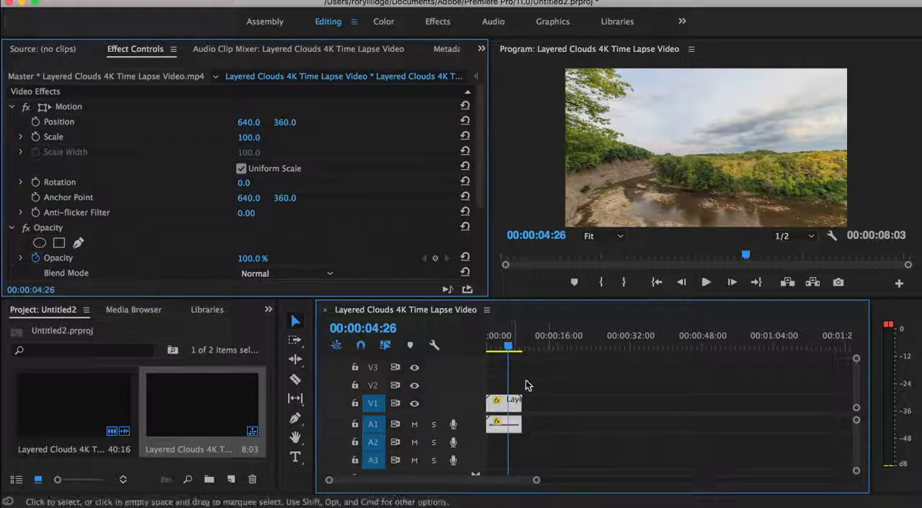
right_click(504, 403)
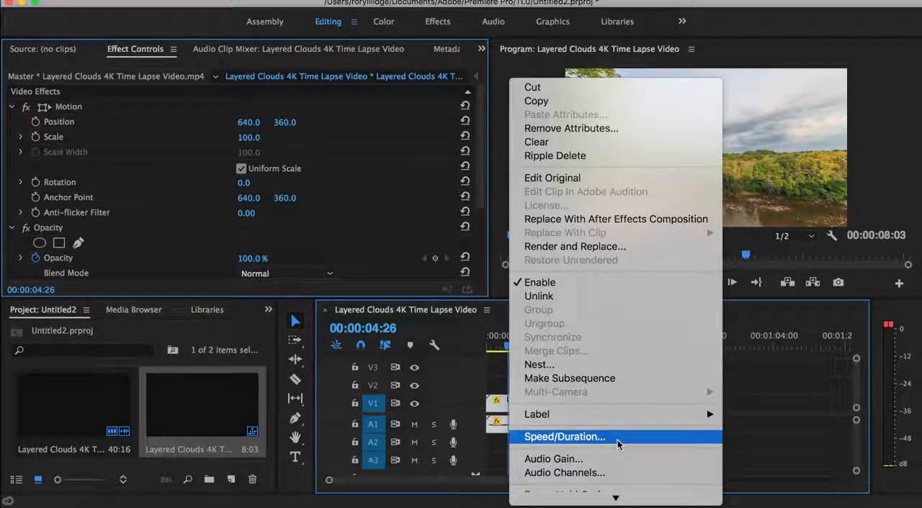
Step: Set the clip's Time Interpolation to Frame Blending in Speed/Duration
click(564, 437)
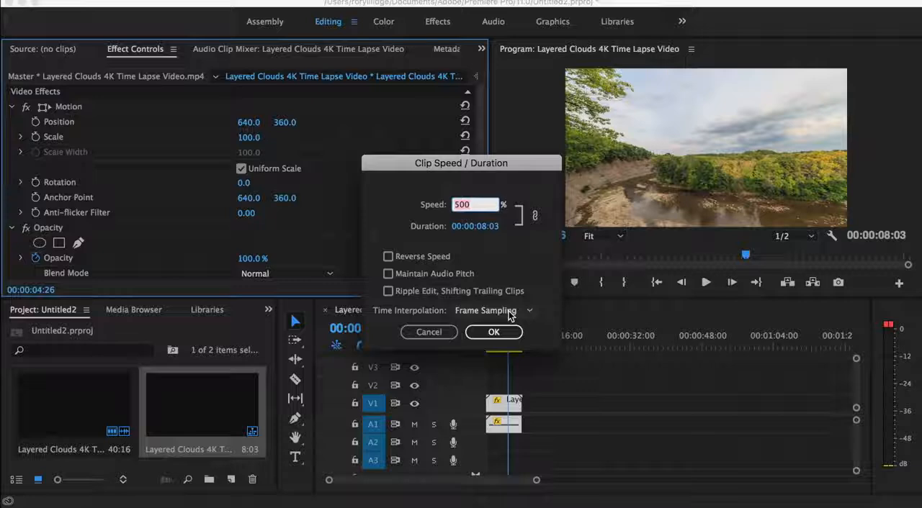
click(493, 311)
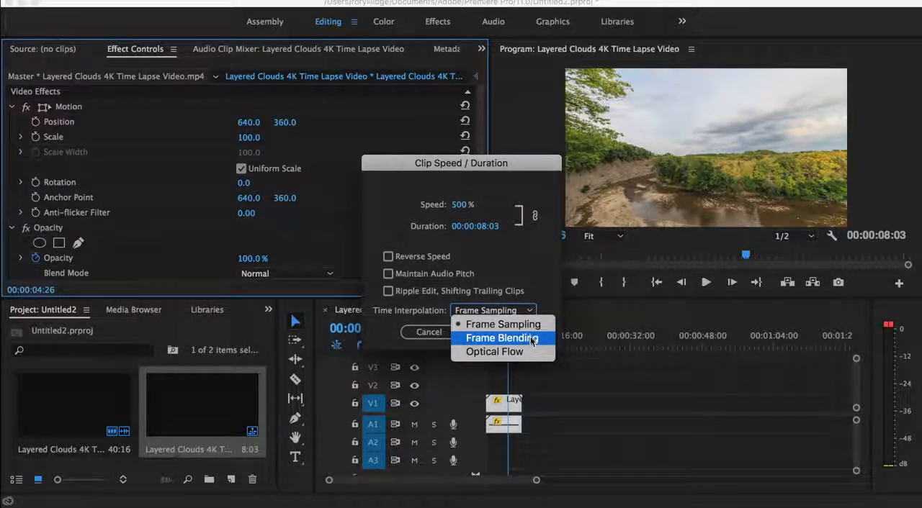
mouse_move(494, 352)
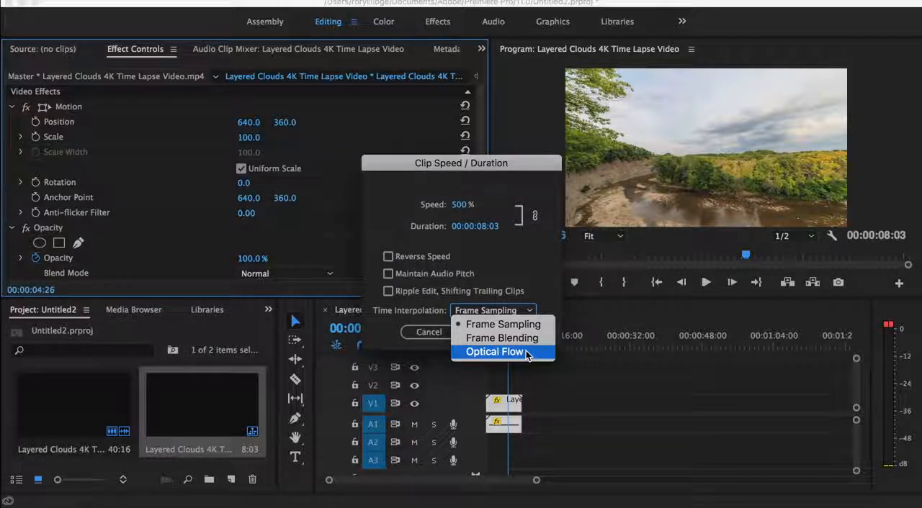
mouse_move(501, 338)
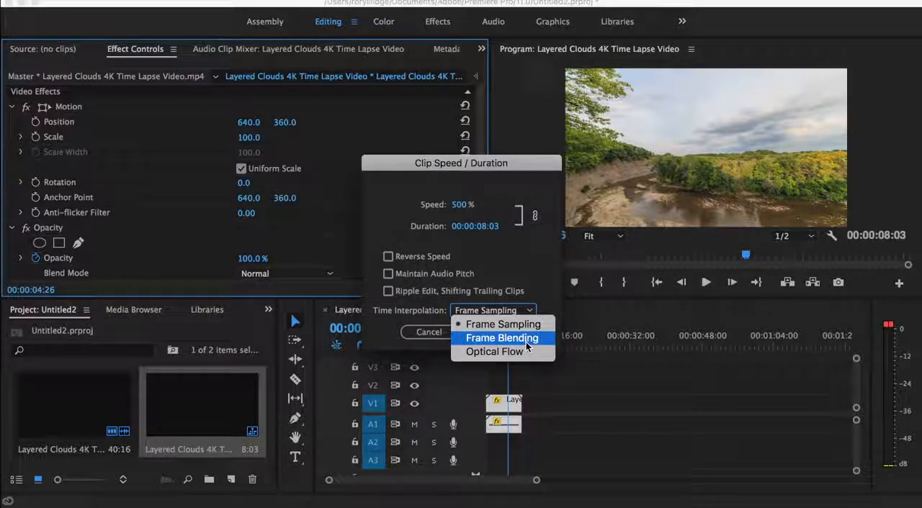
mouse_move(494, 352)
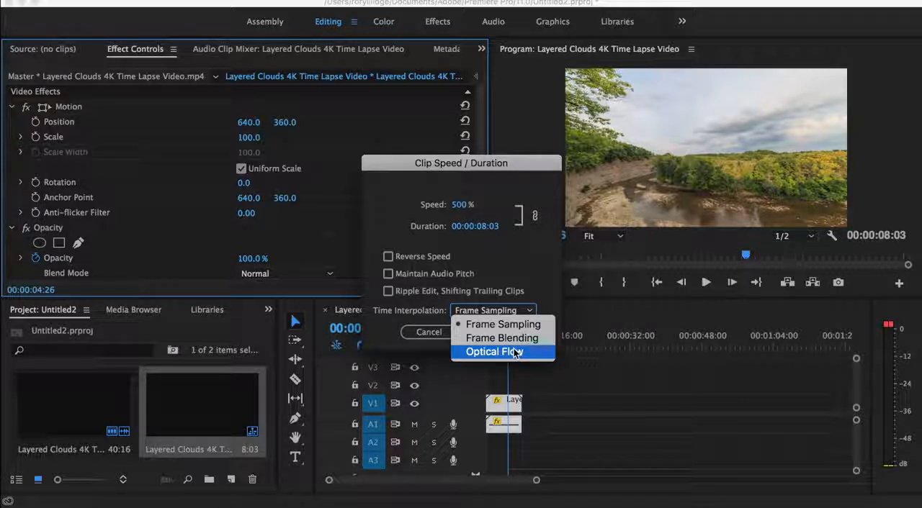
click(501, 338)
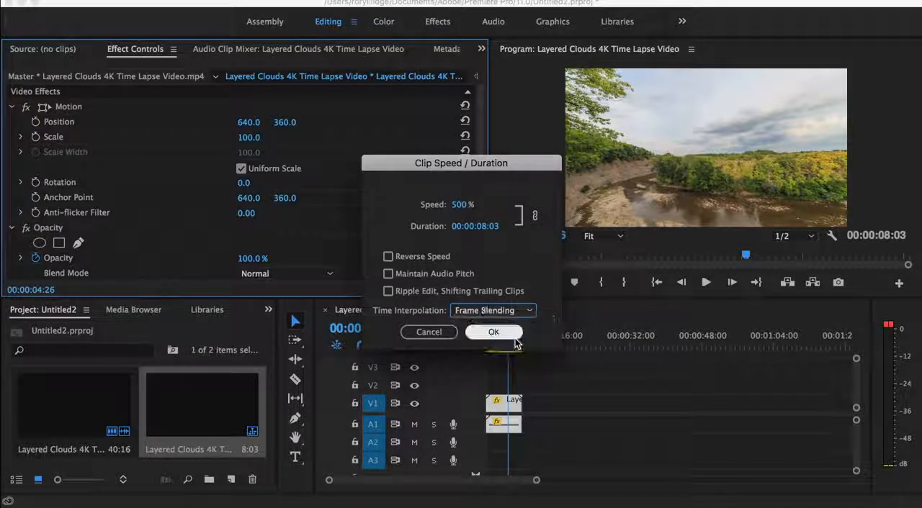
click(494, 332)
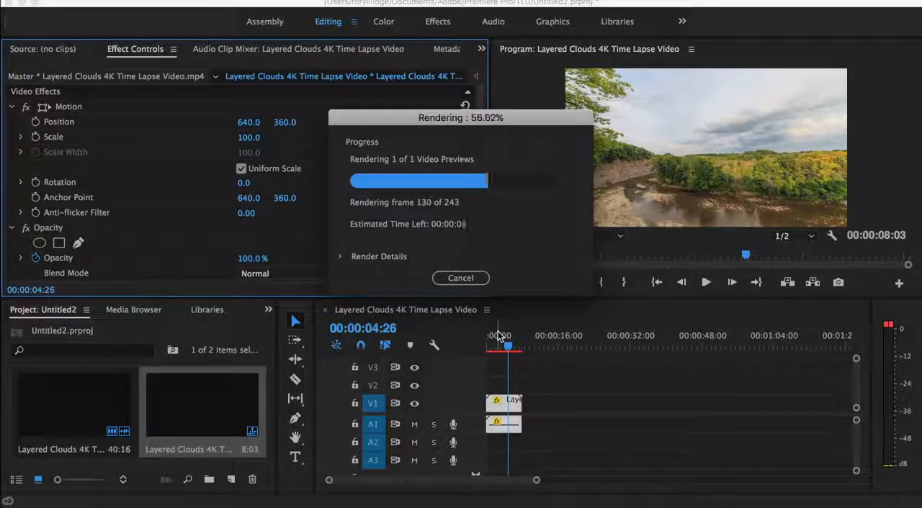
Step: Move the playhead near the clip's start while the preview render finishes
click(460, 278)
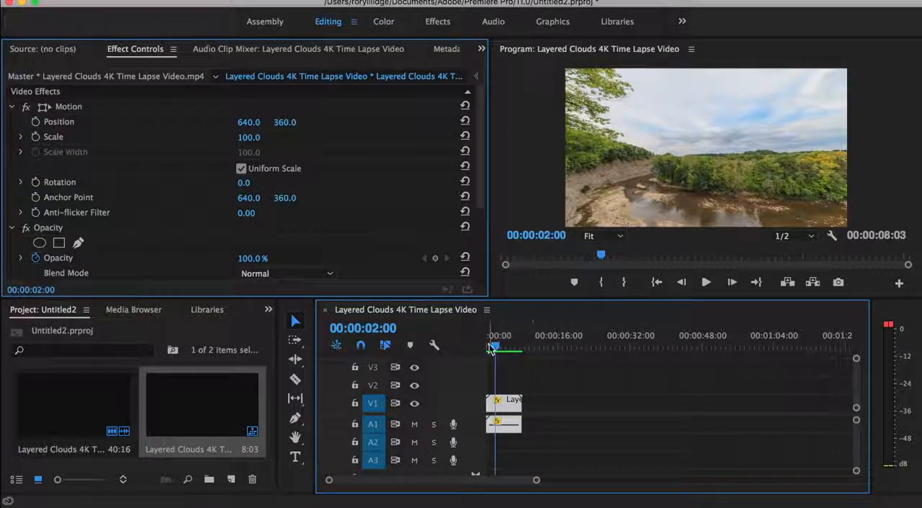
Step: Play the rendered clip in the Program monitor, then stop playback
click(706, 281)
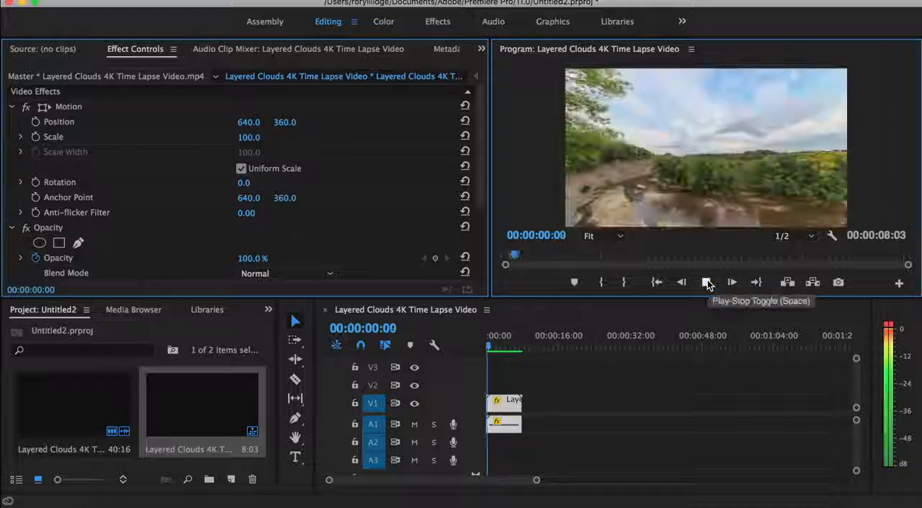
click(708, 282)
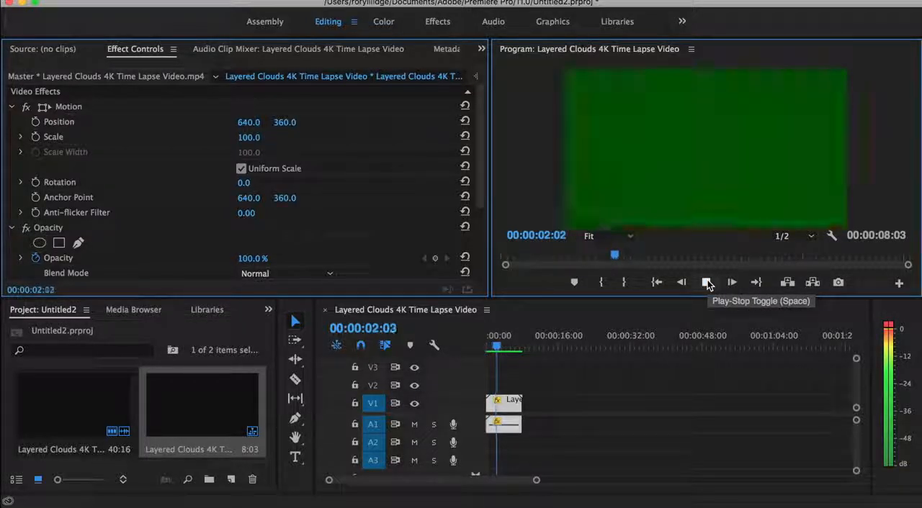
click(709, 283)
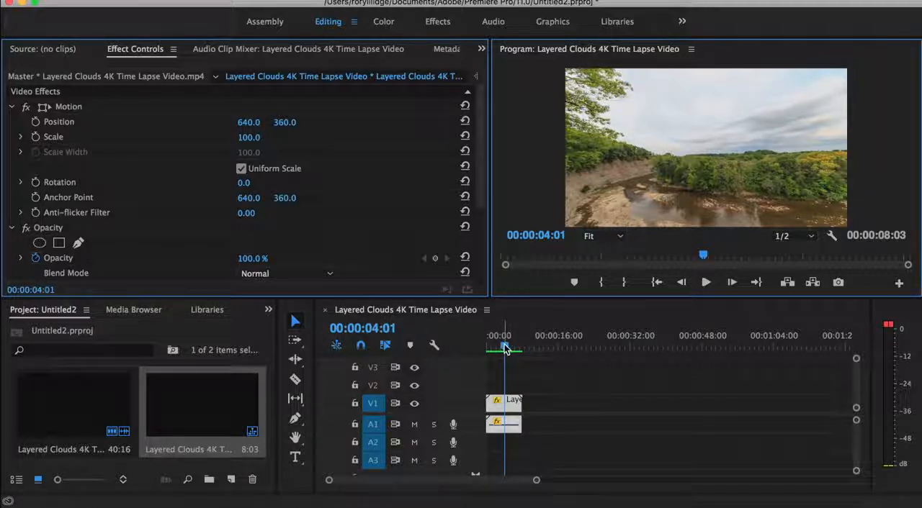
Step: Scrub the playhead through the time-lapse from near the start toward the end
drag(504, 348, 502, 347)
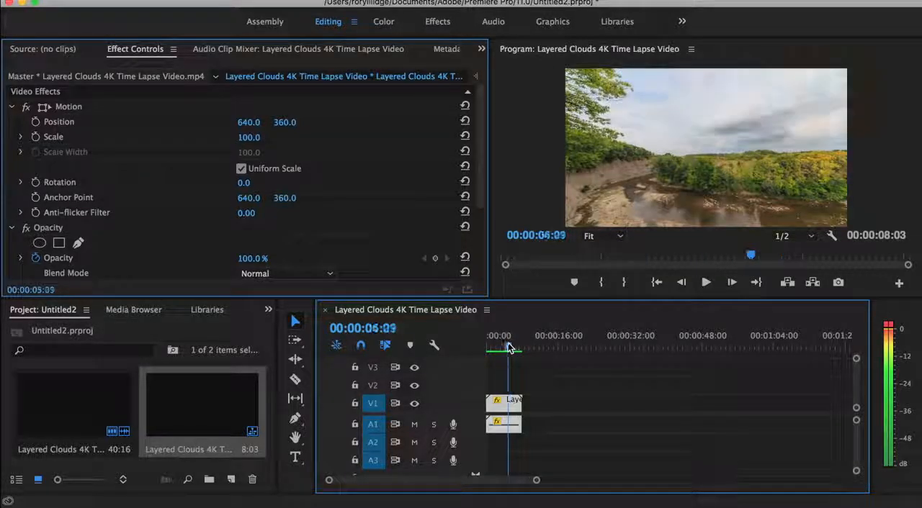
drag(510, 349, 491, 349)
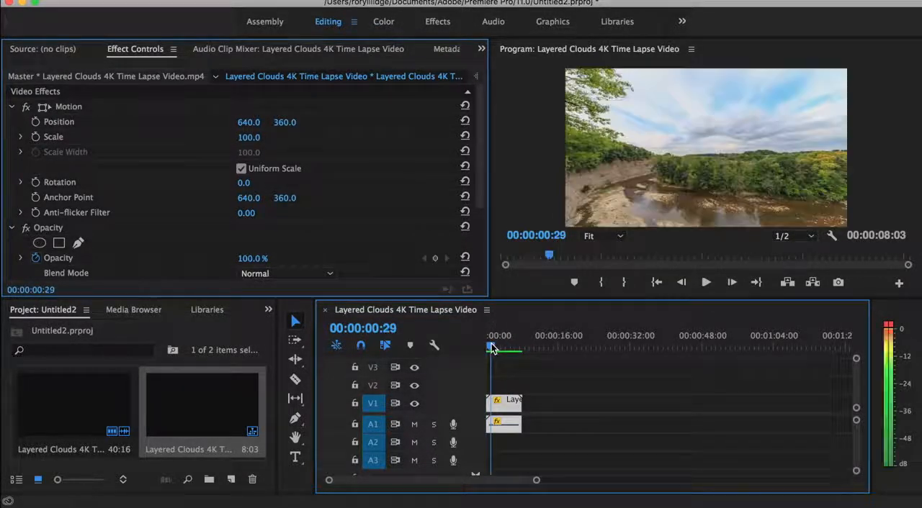
drag(492, 348, 509, 349)
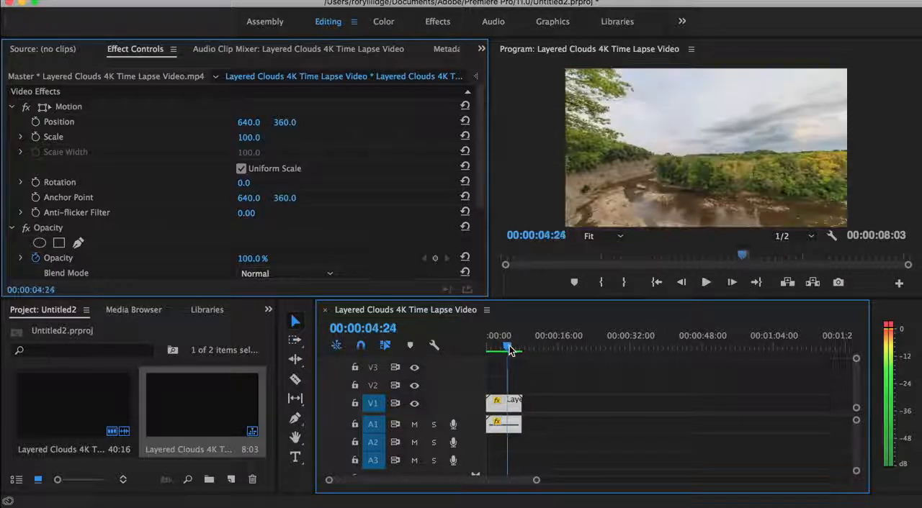
drag(508, 348, 522, 347)
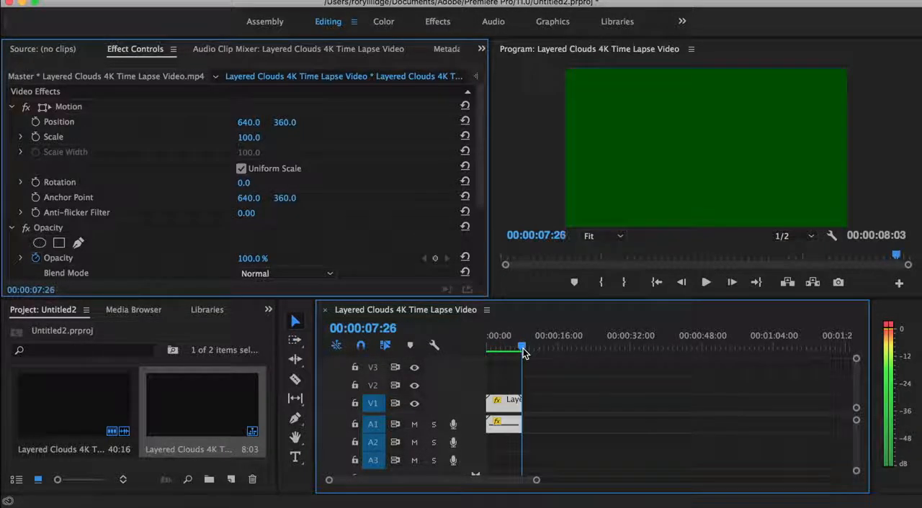